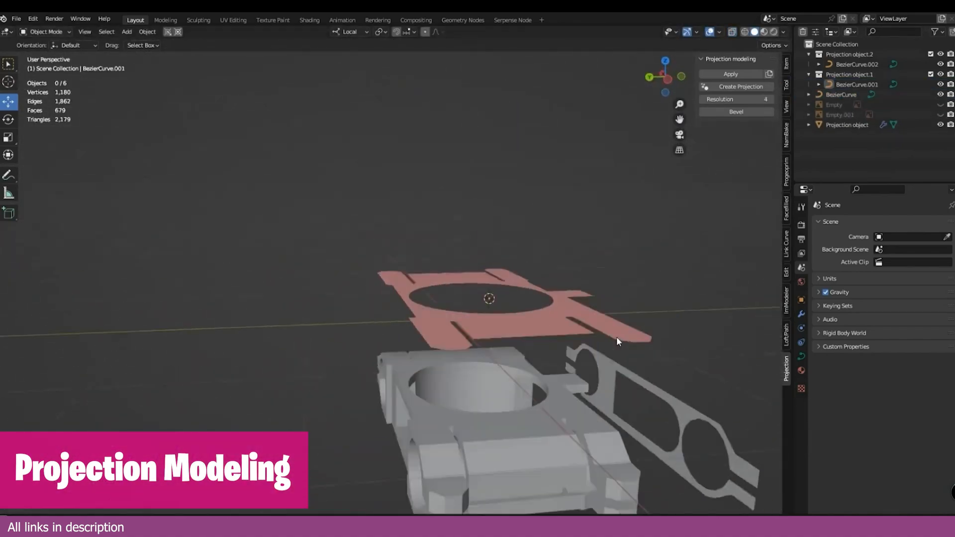
# Step: Create the projection of the Bezier curve outline over the tank model
pyautogui.click(730, 87)
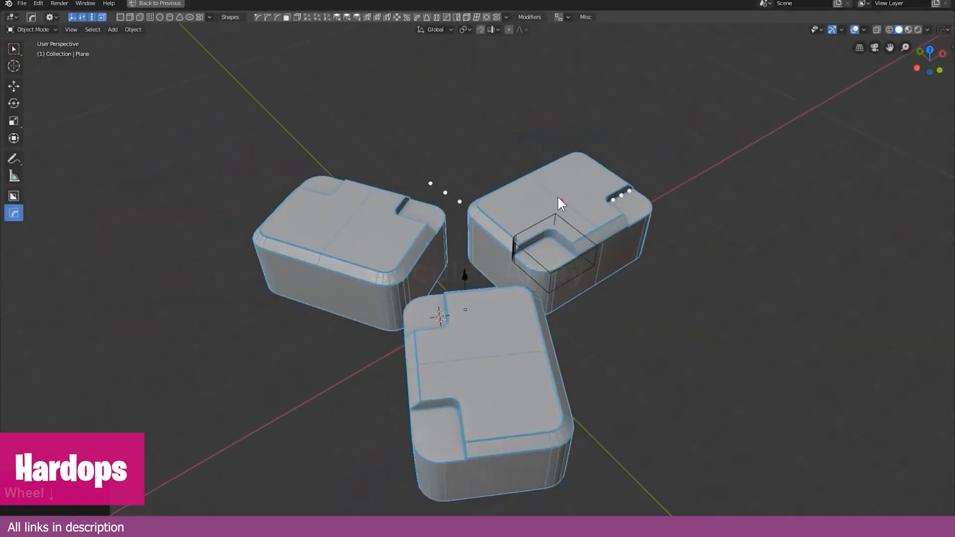
# Step: Confirm the box-shaped rounded cut in the right block
pyautogui.click(439, 289)
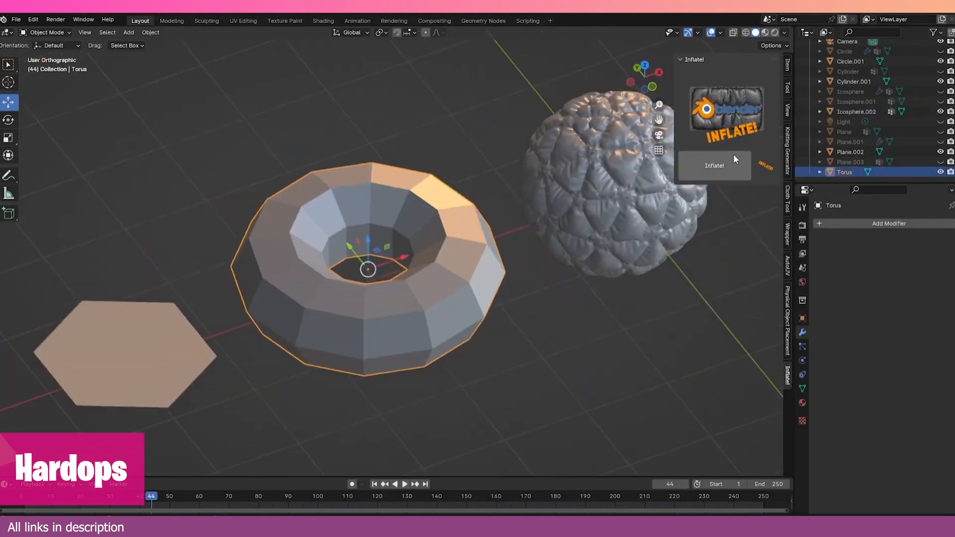
# Step: Apply Inflate! to the torus to puff it up
pyautogui.click(713, 165)
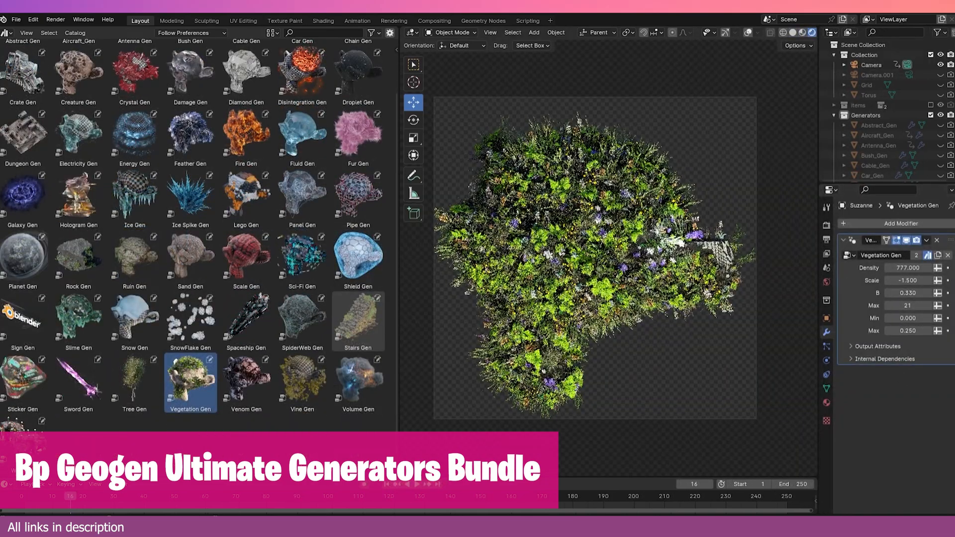
# Step: Apply the Fire, Shield, Scale, Cable and Abstract generators to Suzanne
pyautogui.click(246, 193)
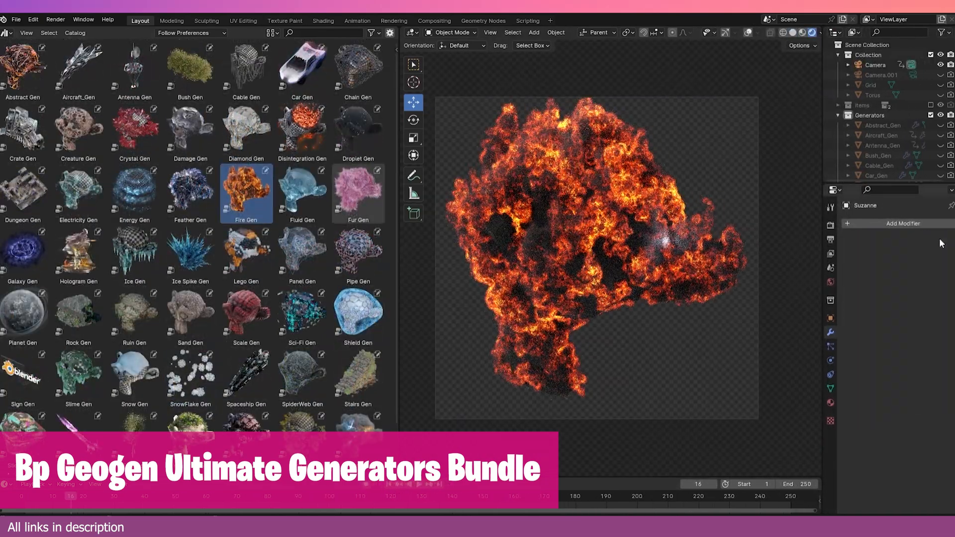
pyautogui.click(358, 317)
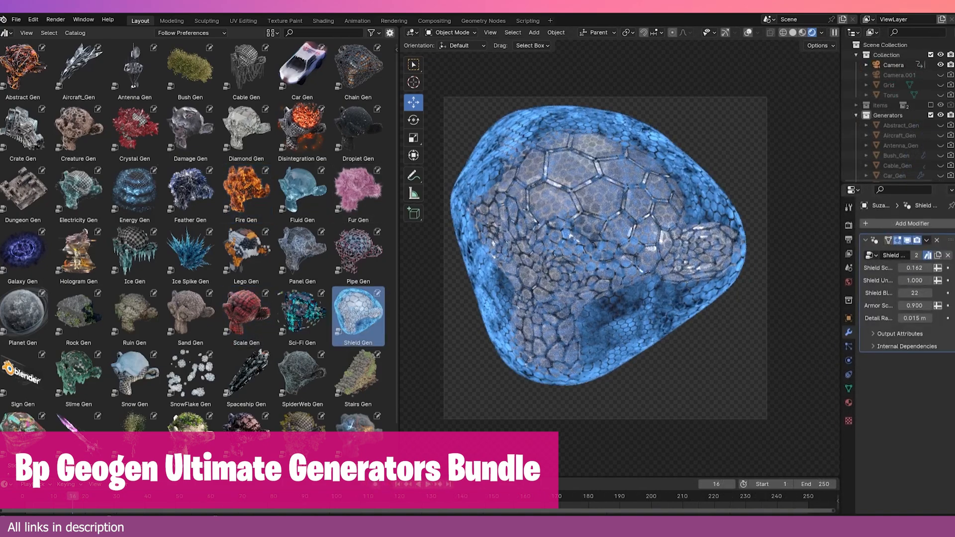
pyautogui.click(246, 316)
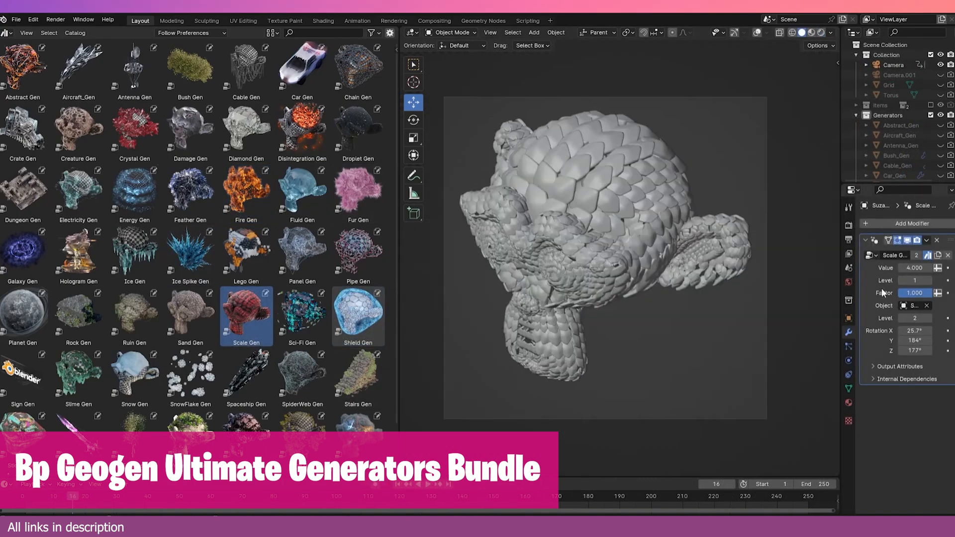
pyautogui.click(246, 68)
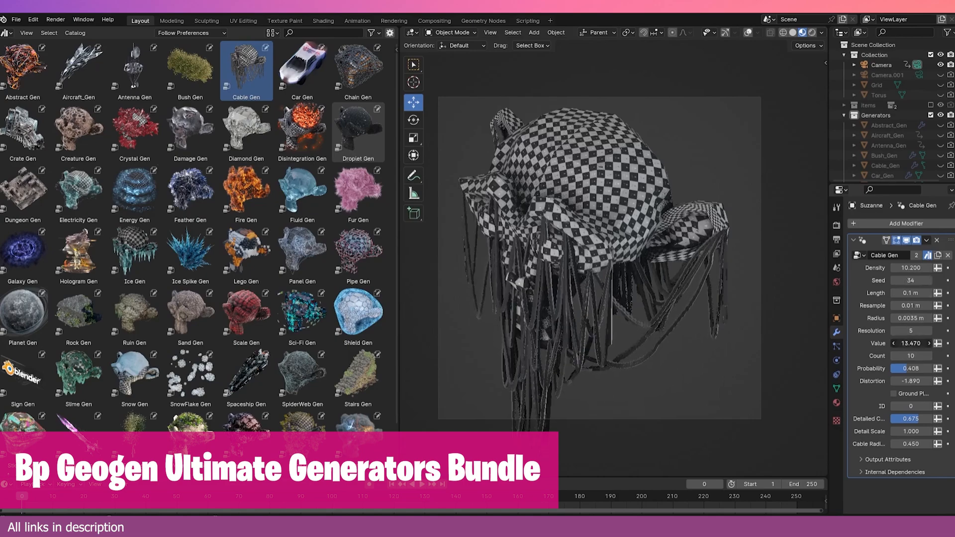
pyautogui.click(78, 361)
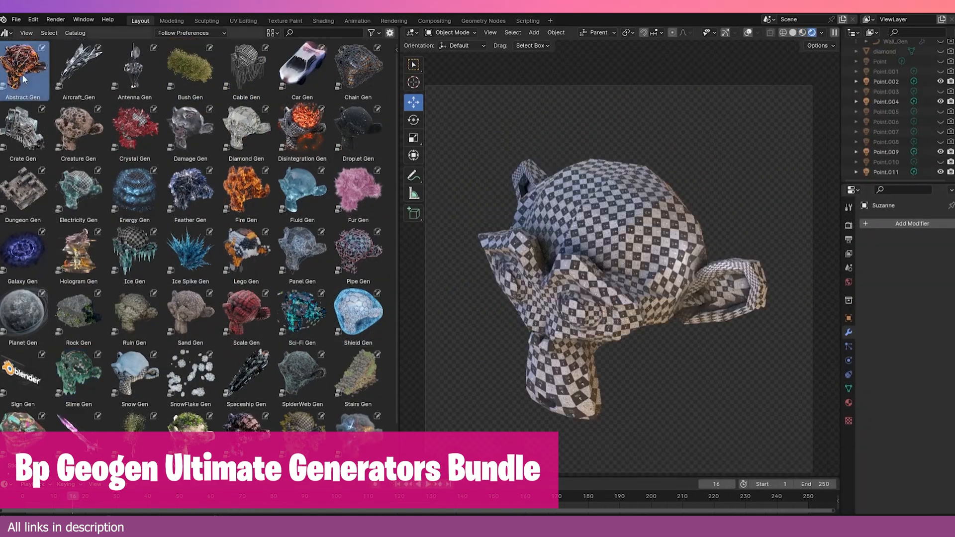
pyautogui.click(134, 128)
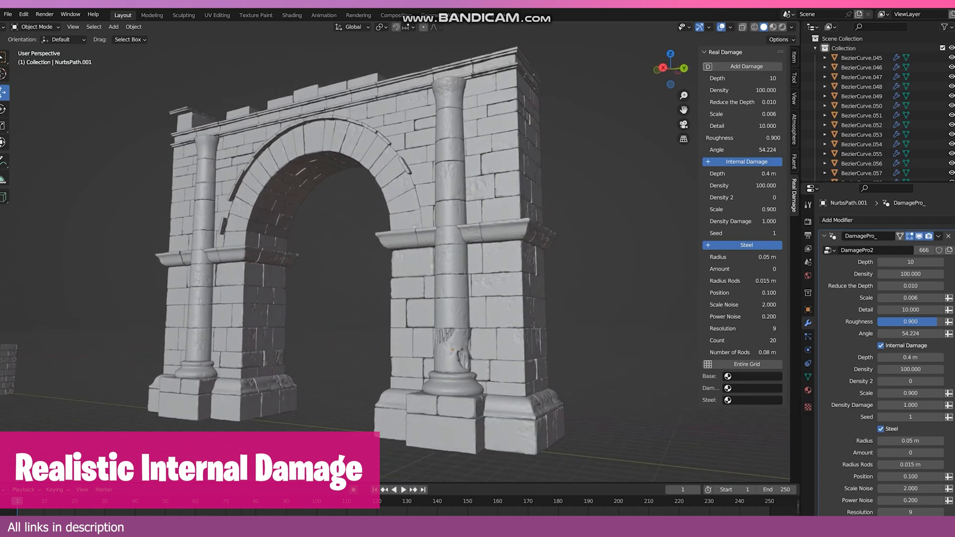
# Step: Add damage to the stone arch from the Real Damage panel
pyautogui.click(781, 26)
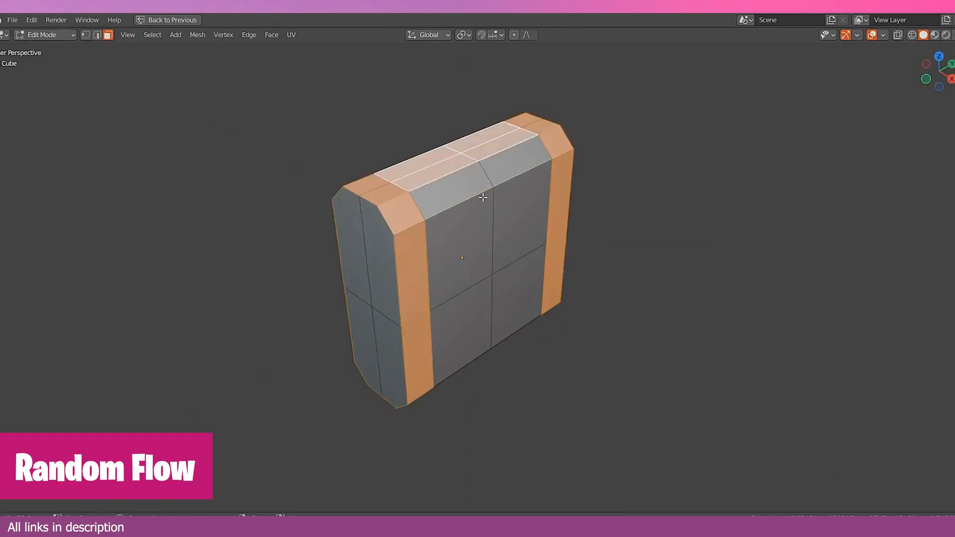
# Step: Randomly extrude the selected faces using Random Flow in Edit Mode
pyautogui.press('Tab')
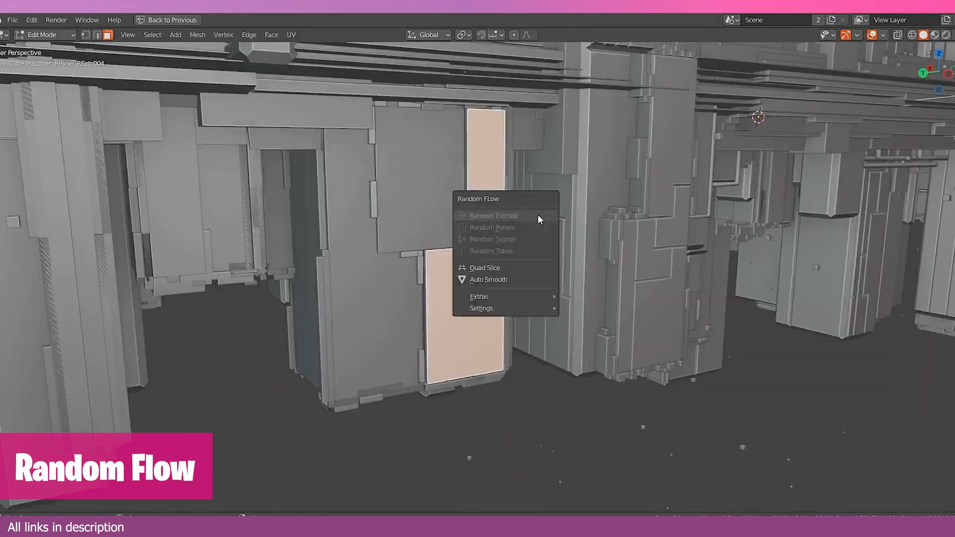
pyautogui.click(493, 215)
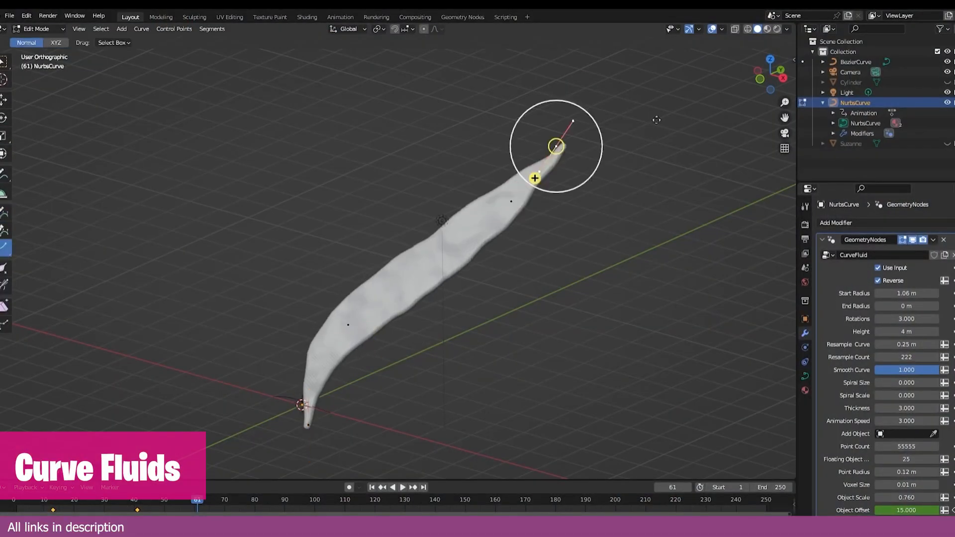
# Step: Drag the curve's end to reshape the fluid stream, then play the animation
pyautogui.moveTo(906, 383); pyautogui.dragTo(920, 382)
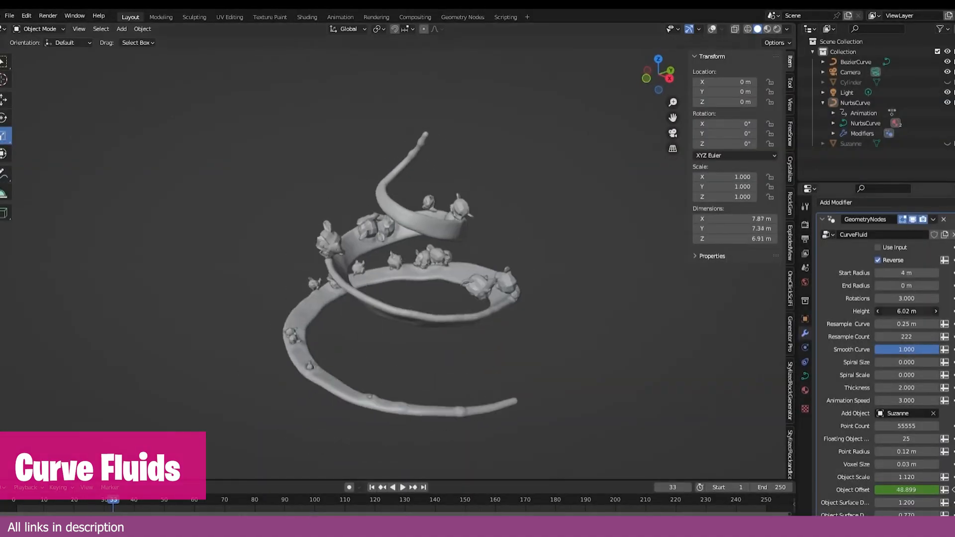
pyautogui.click(393, 487)
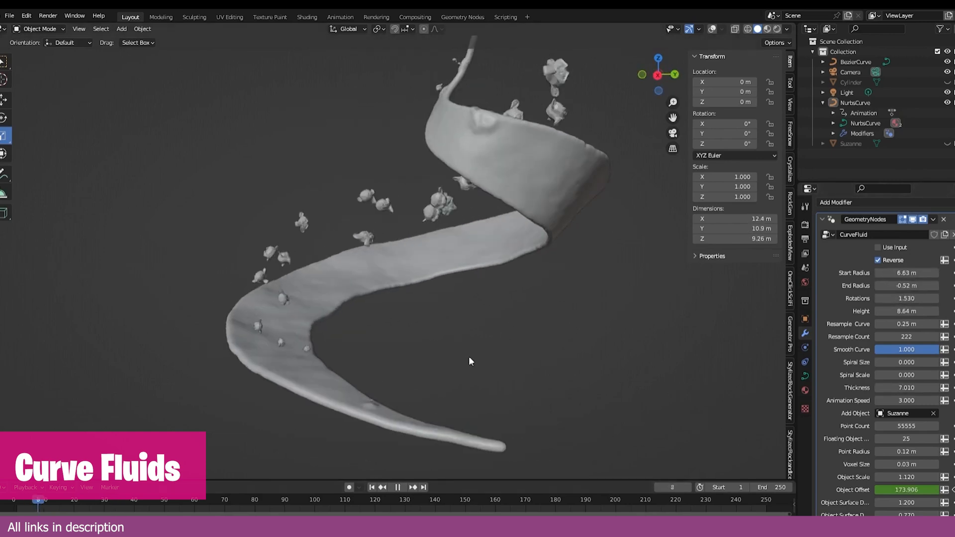